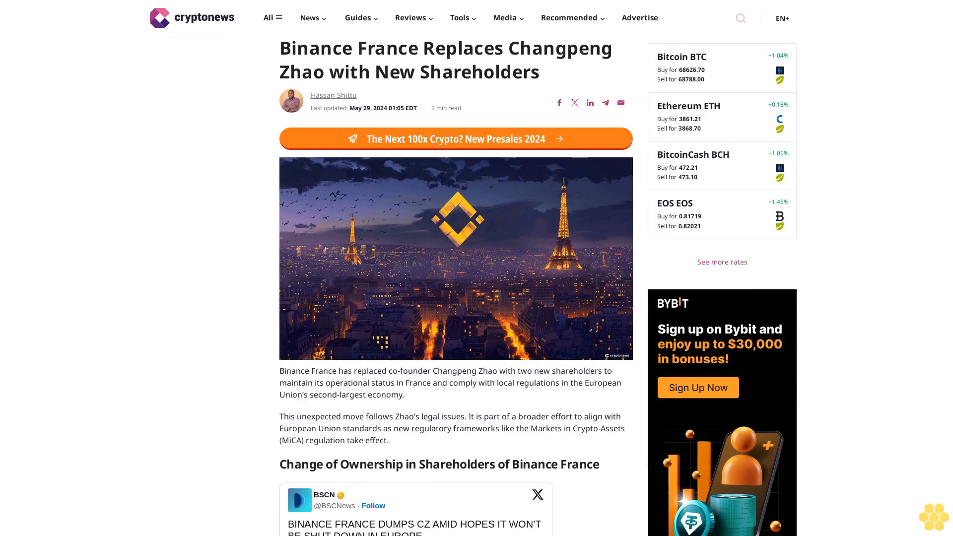
scroll(down, 3)
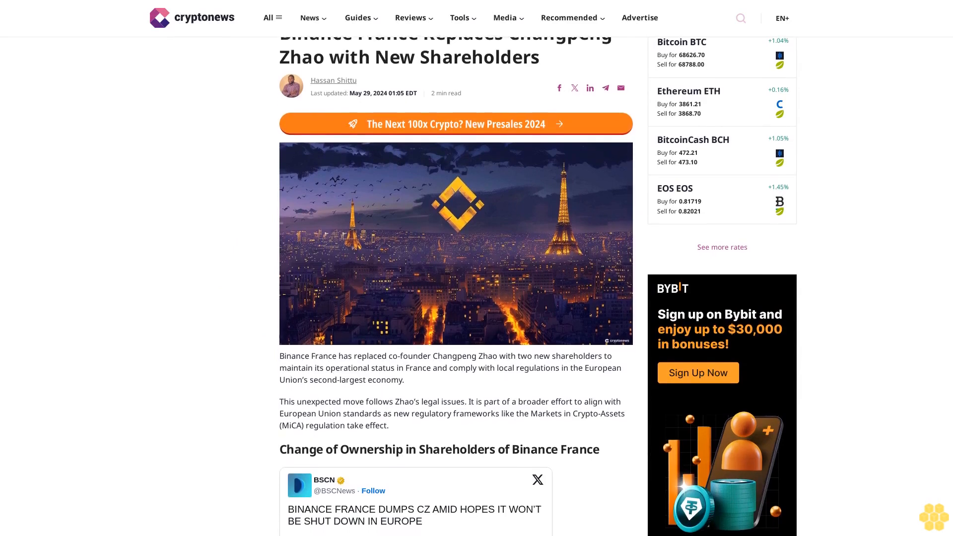
scroll(down, 3)
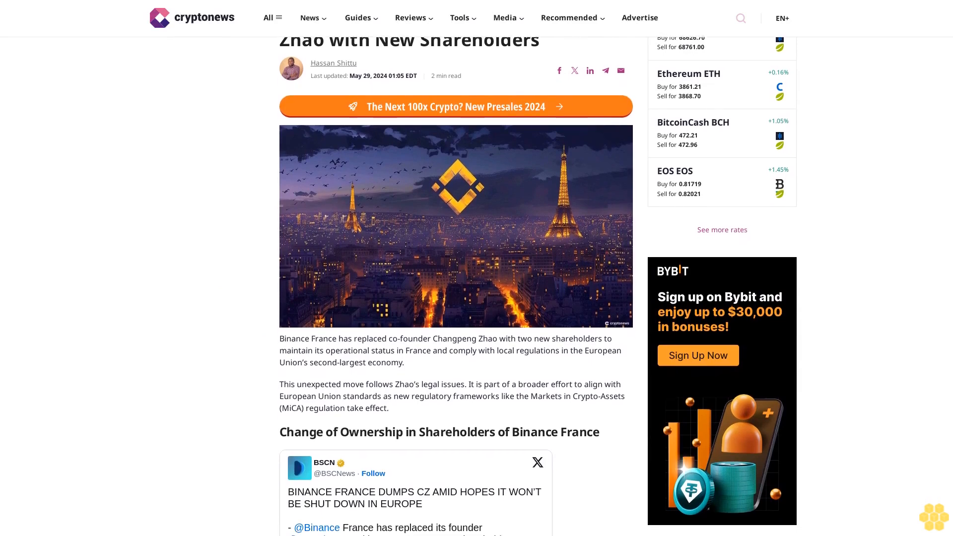
scroll(down, 3)
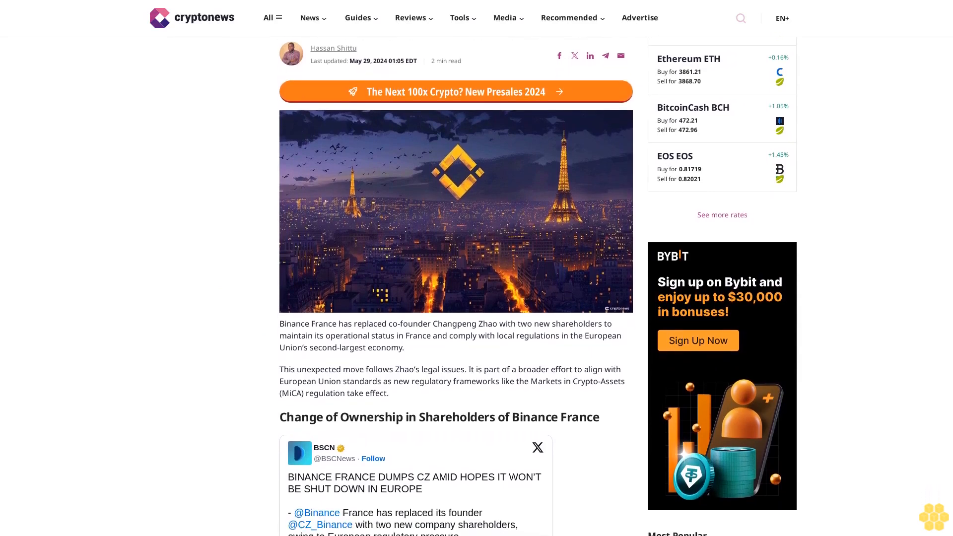
scroll(down, 3)
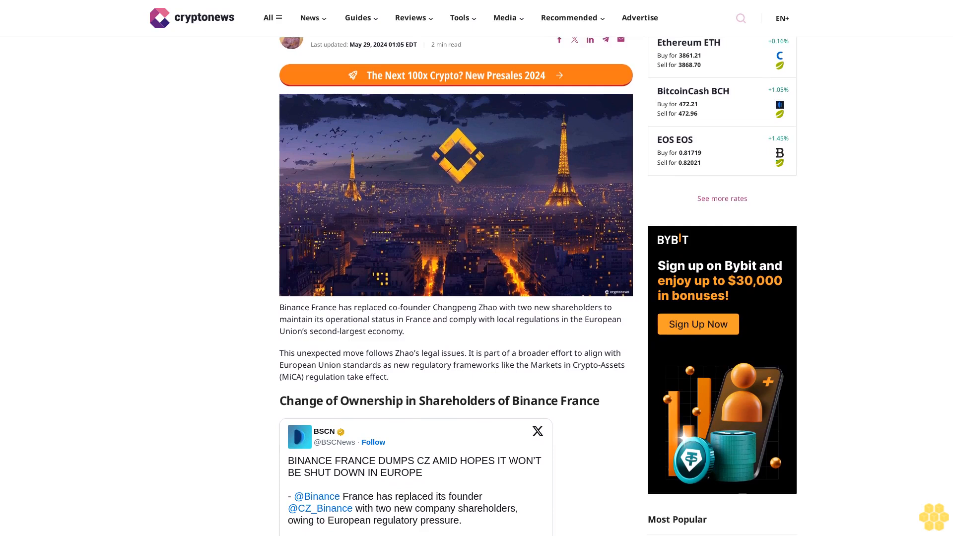
scroll(down, 3)
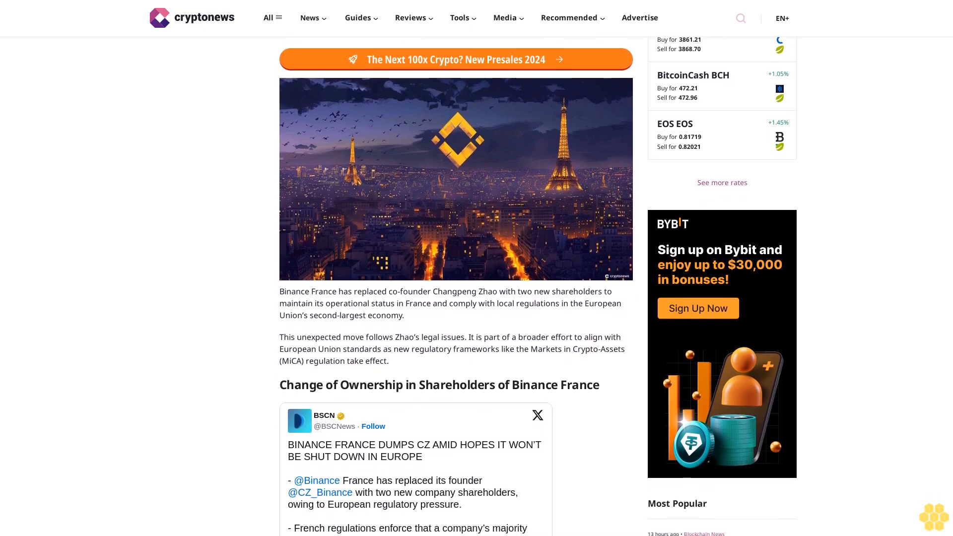
scroll(down, 3)
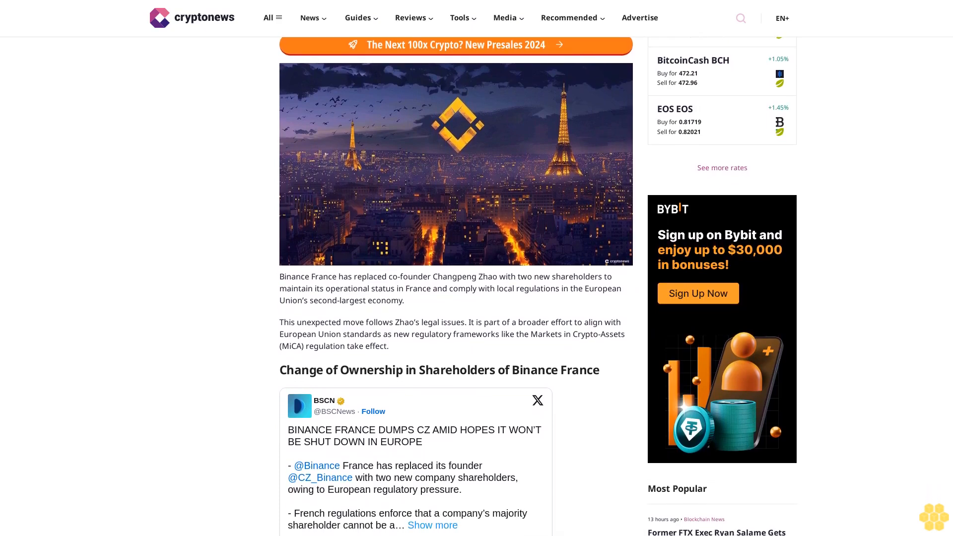
scroll(down, 3)
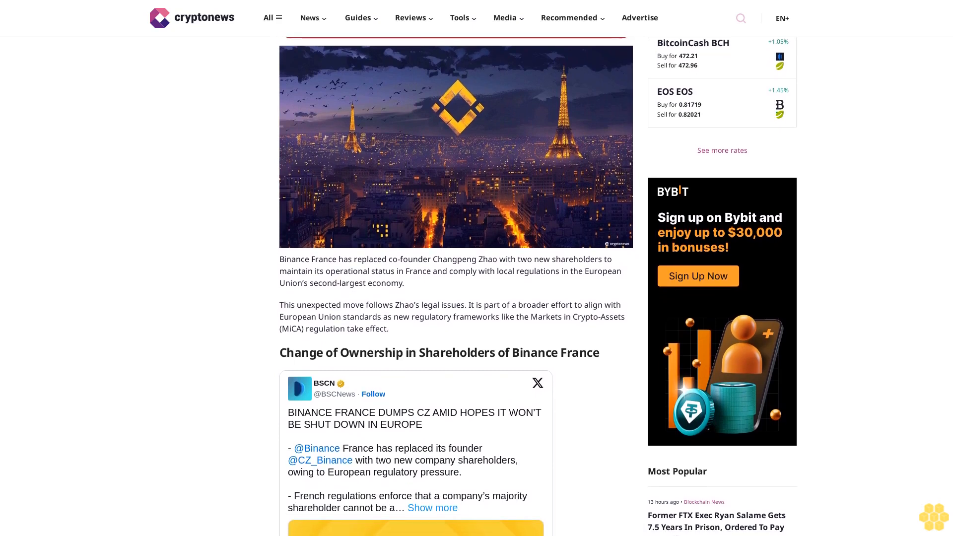
scroll(down, 3)
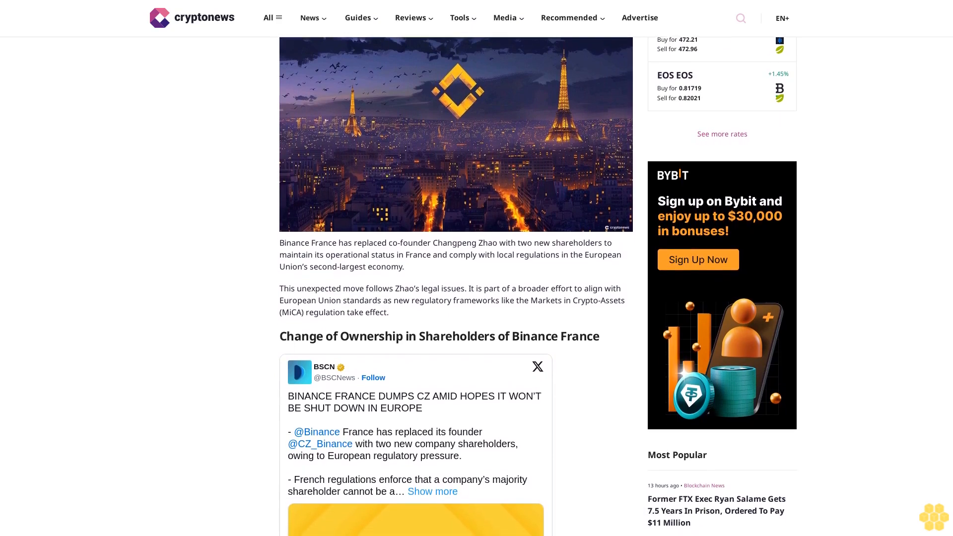
scroll(down, 3)
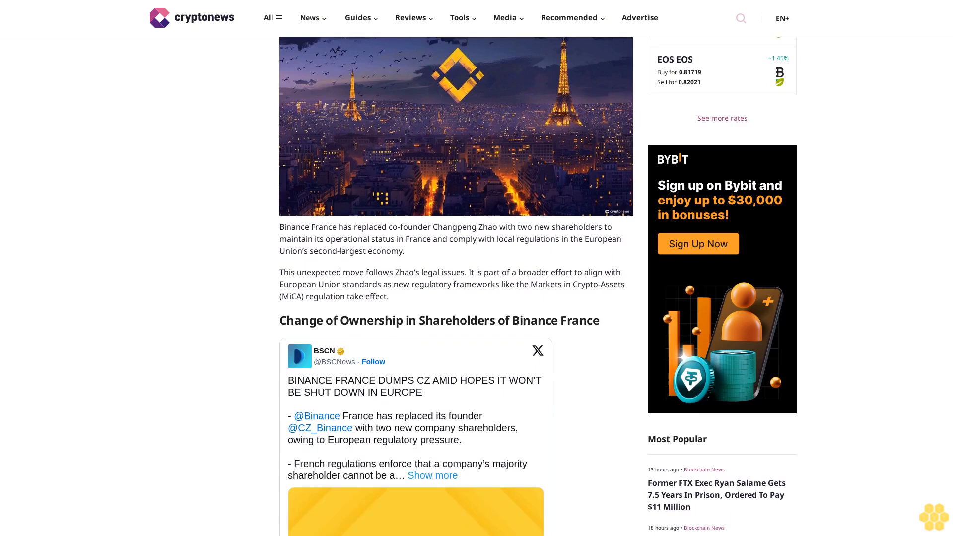
scroll(down, 3)
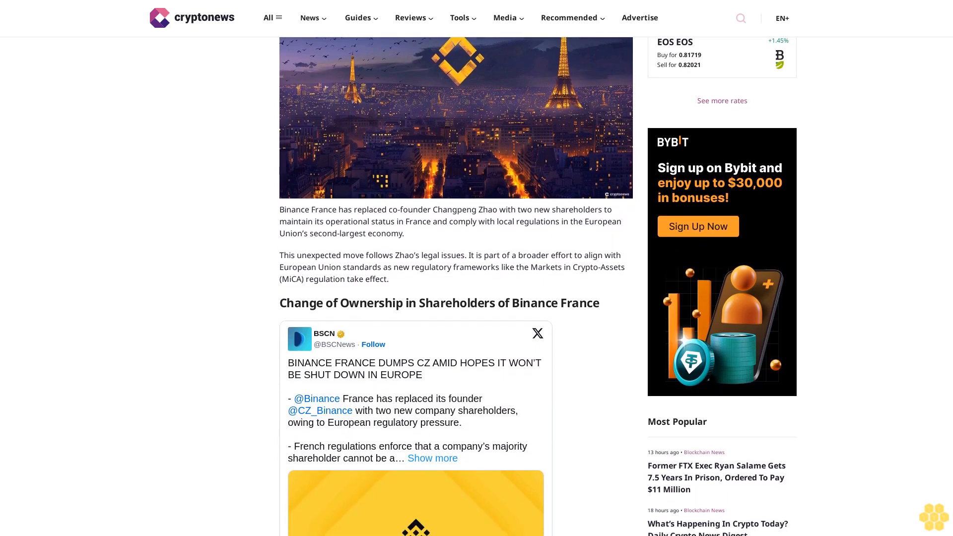
scroll(down, 3)
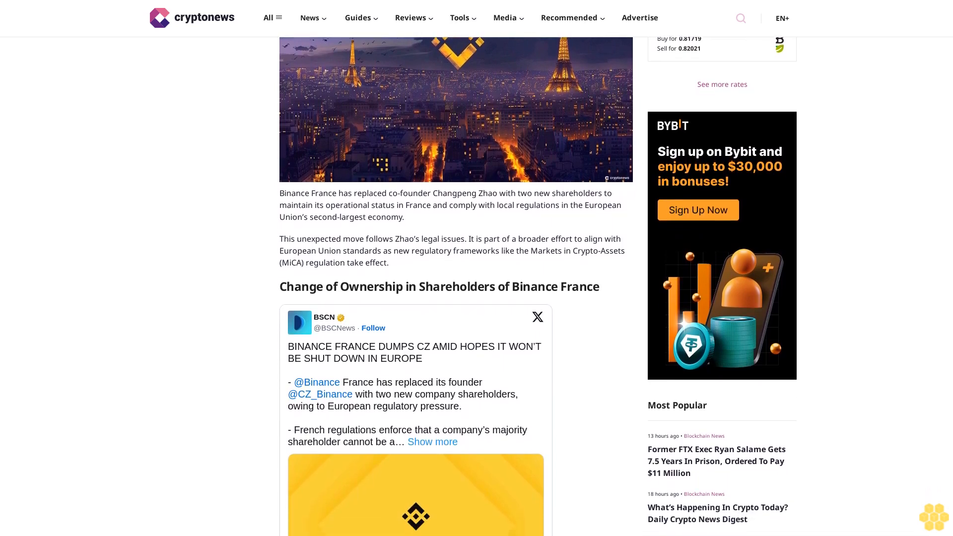
scroll(down, 3)
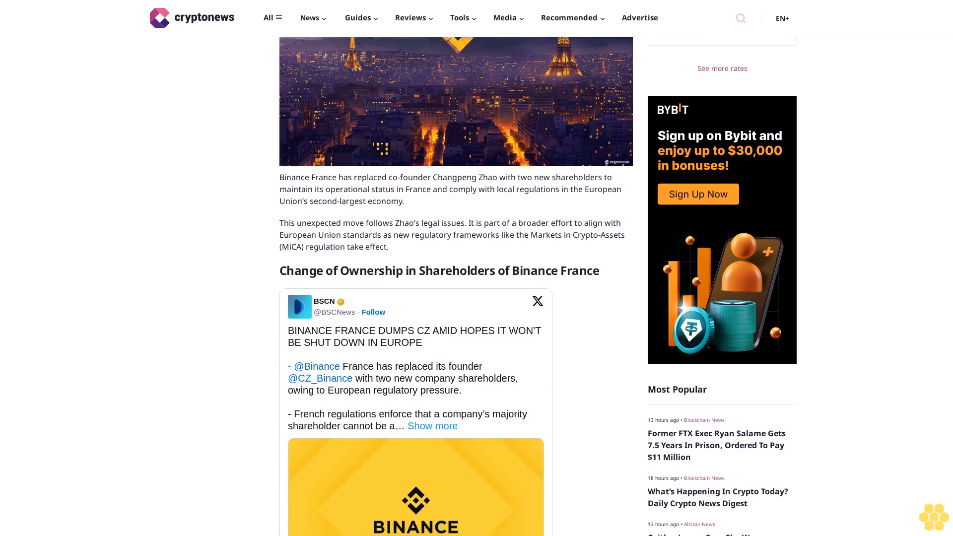
scroll(down, 3)
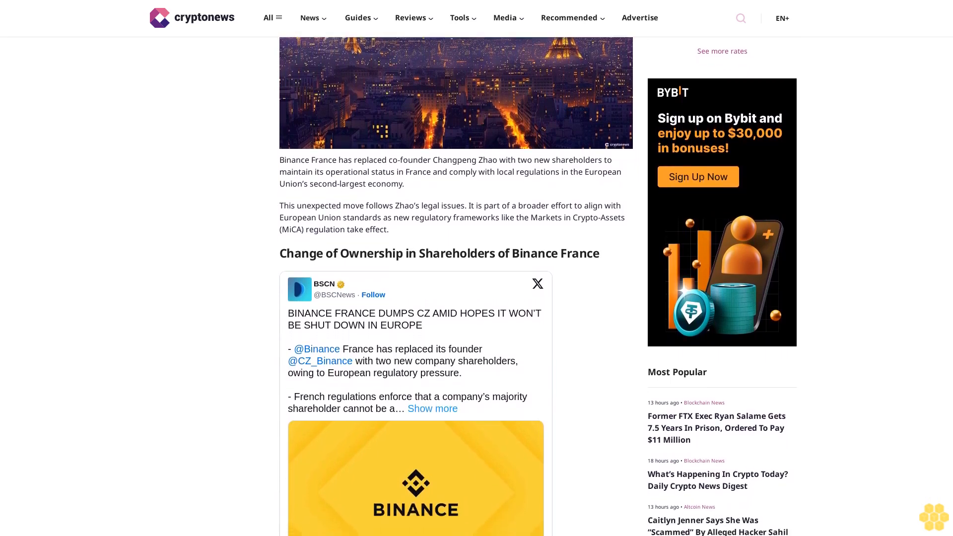
scroll(down, 3)
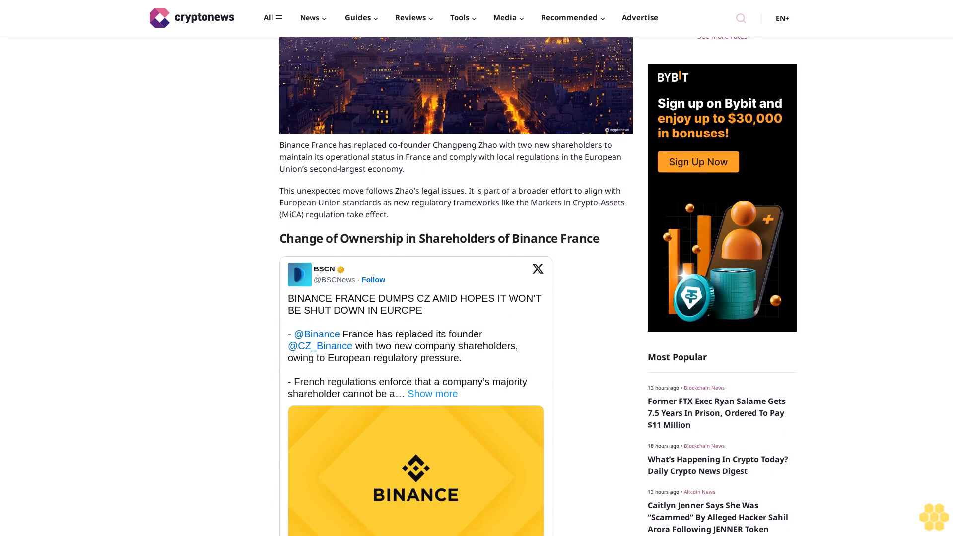
scroll(down, 3)
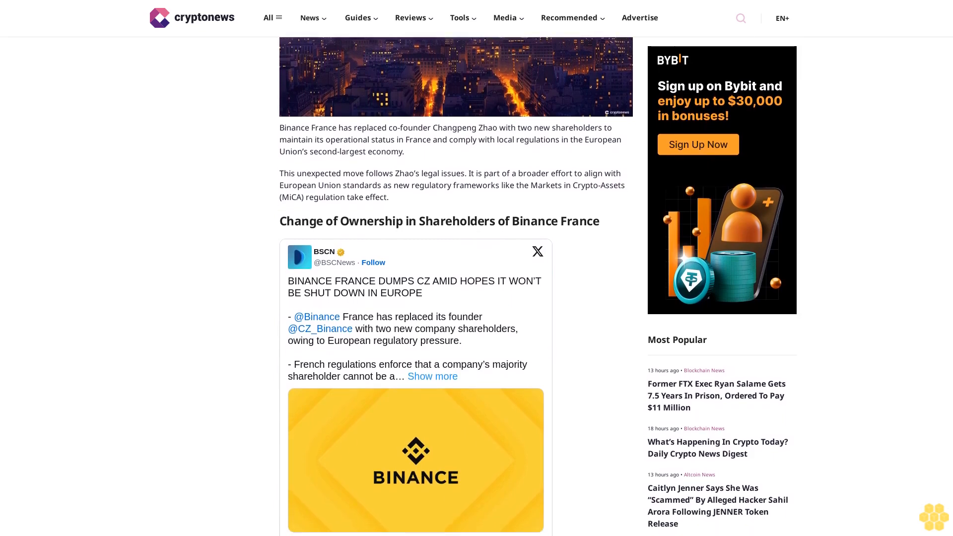
scroll(down, 3)
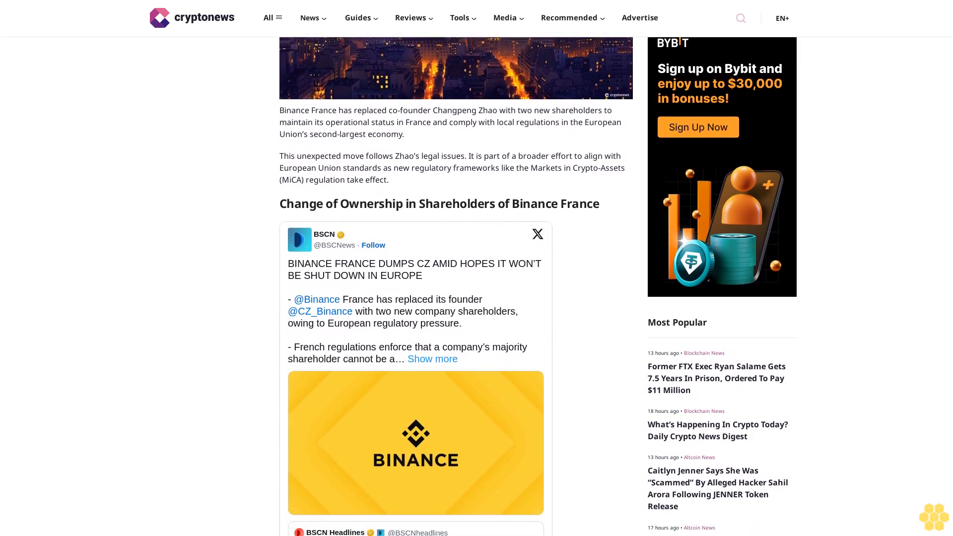
scroll(down, 3)
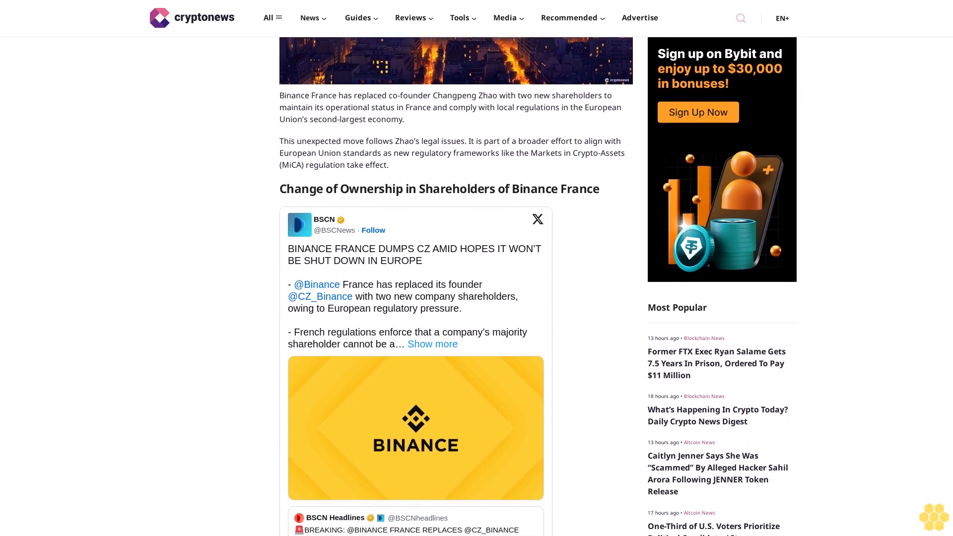
scroll(down, 3)
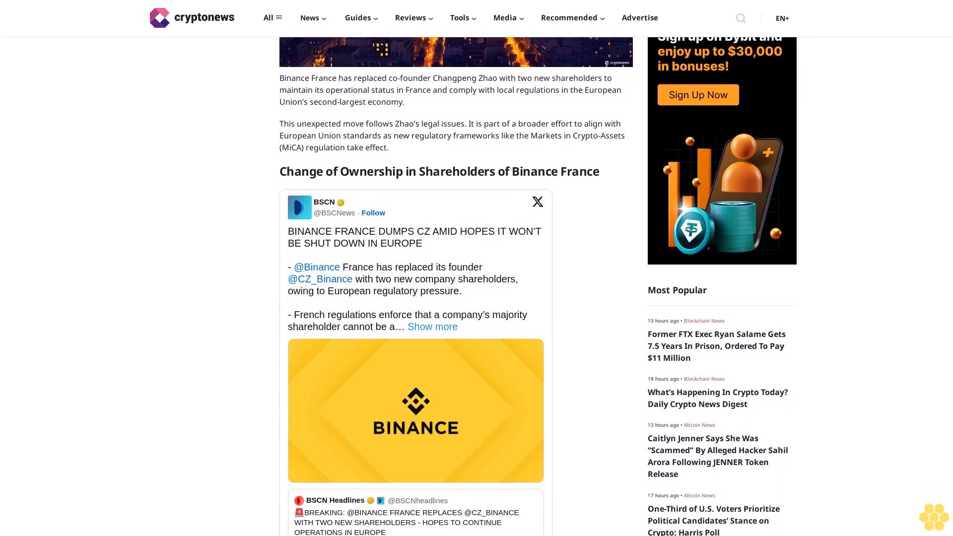
scroll(down, 3)
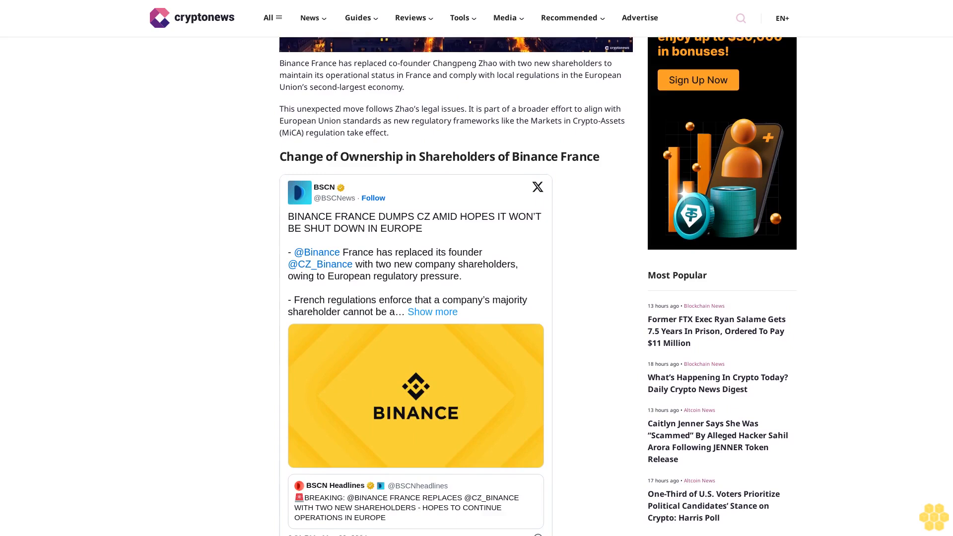
scroll(down, 3)
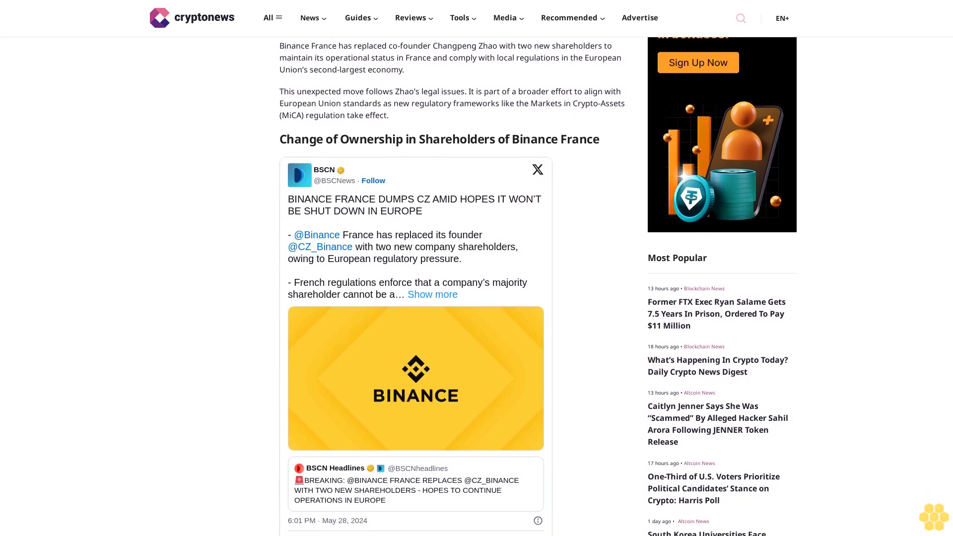
scroll(down, 3)
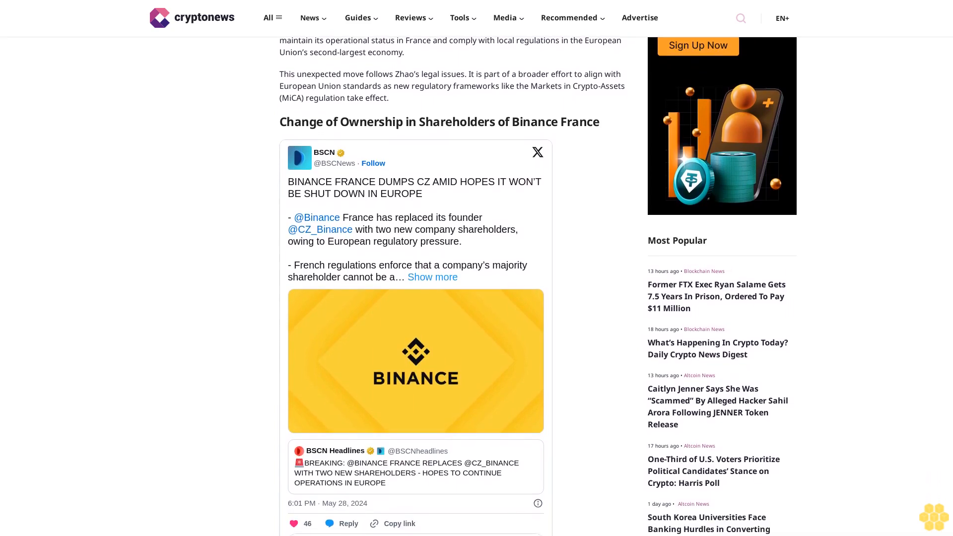
scroll(down, 3)
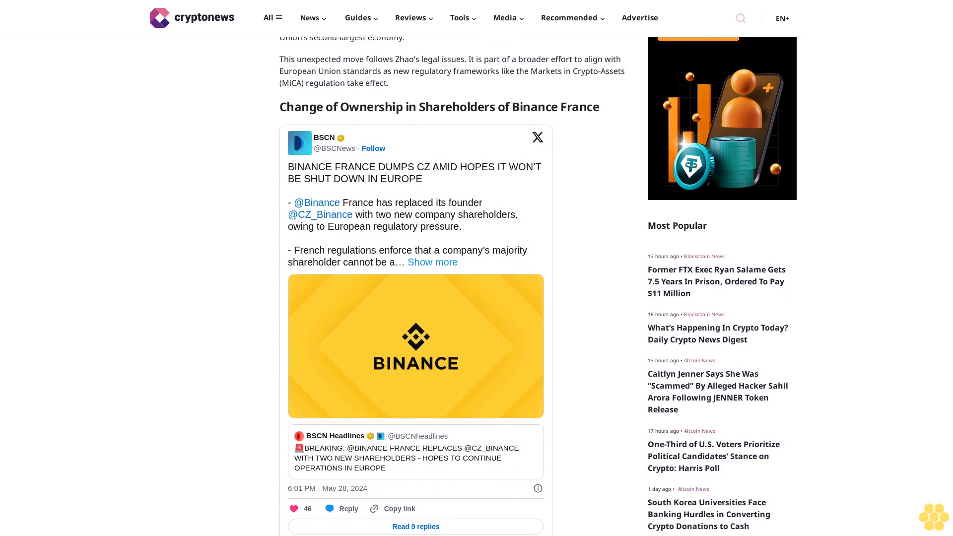
scroll(down, 3)
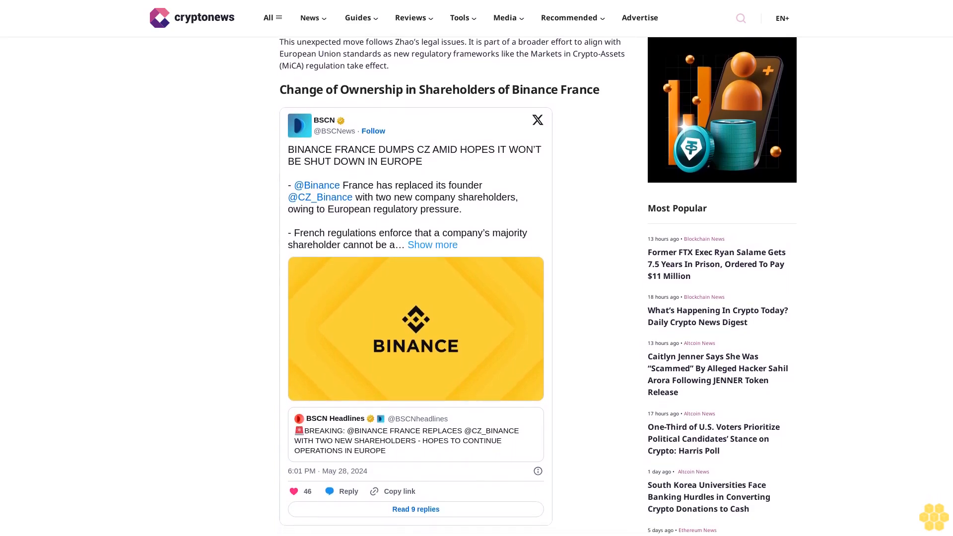
scroll(down, 3)
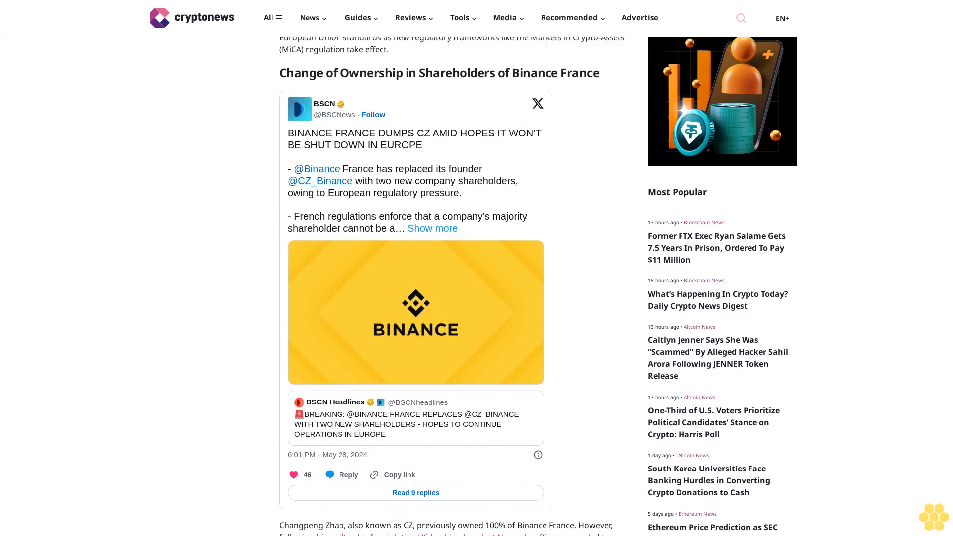
scroll(down, 3)
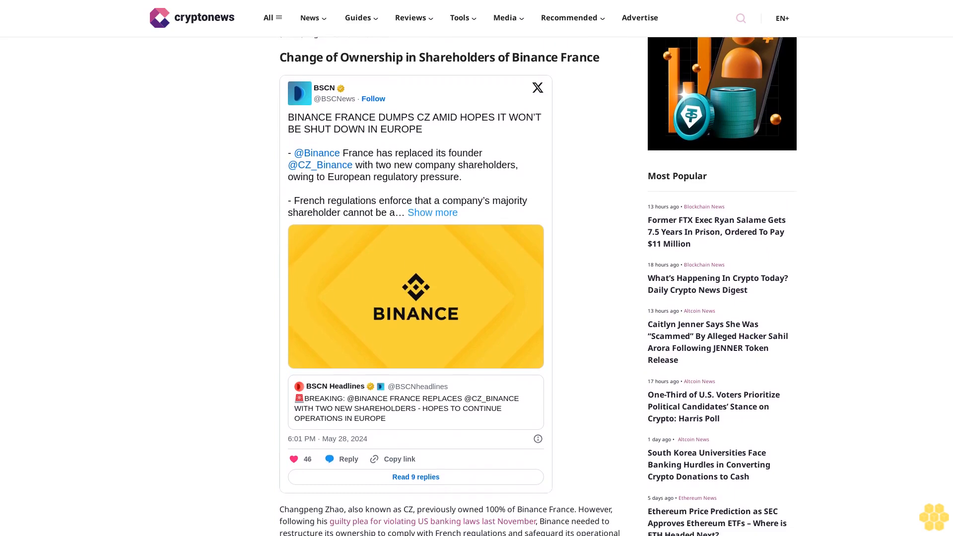
scroll(down, 3)
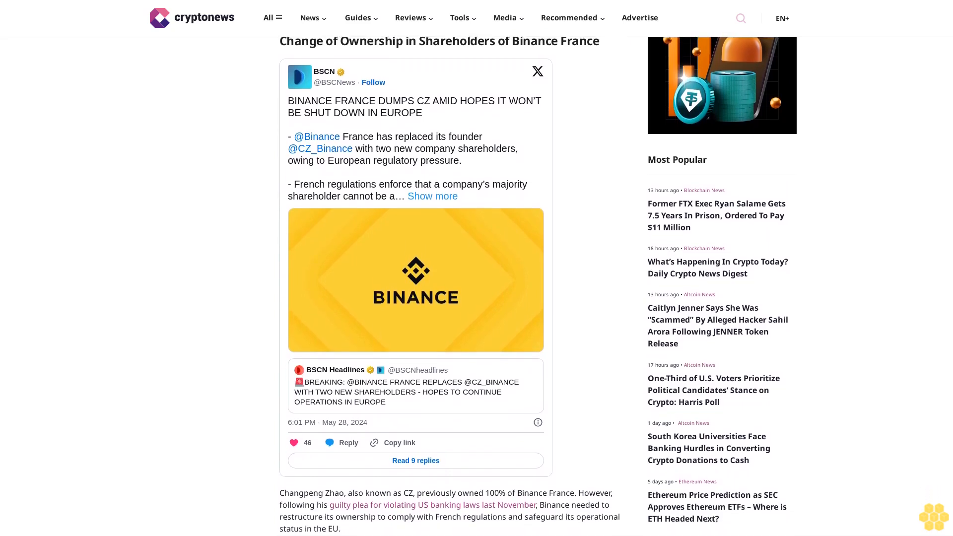
scroll(down, 3)
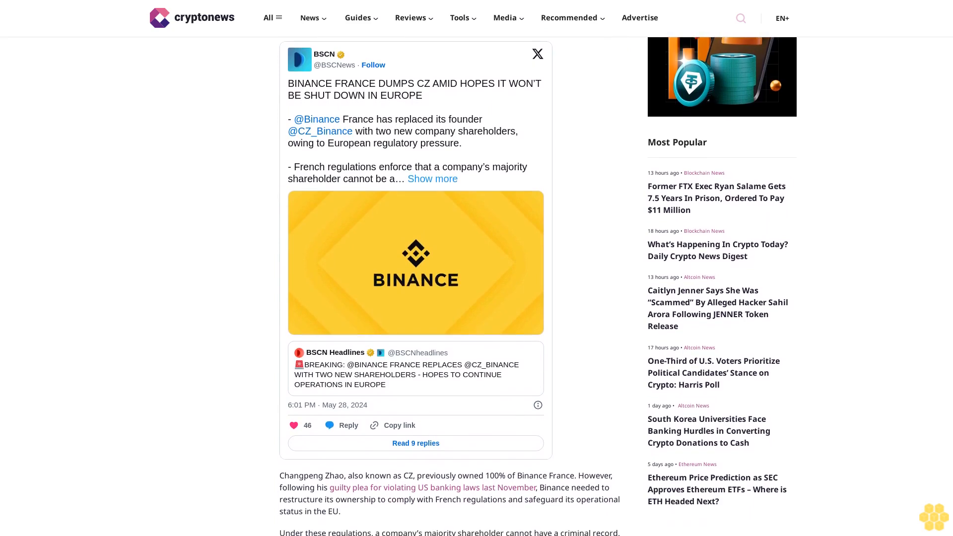
scroll(down, 3)
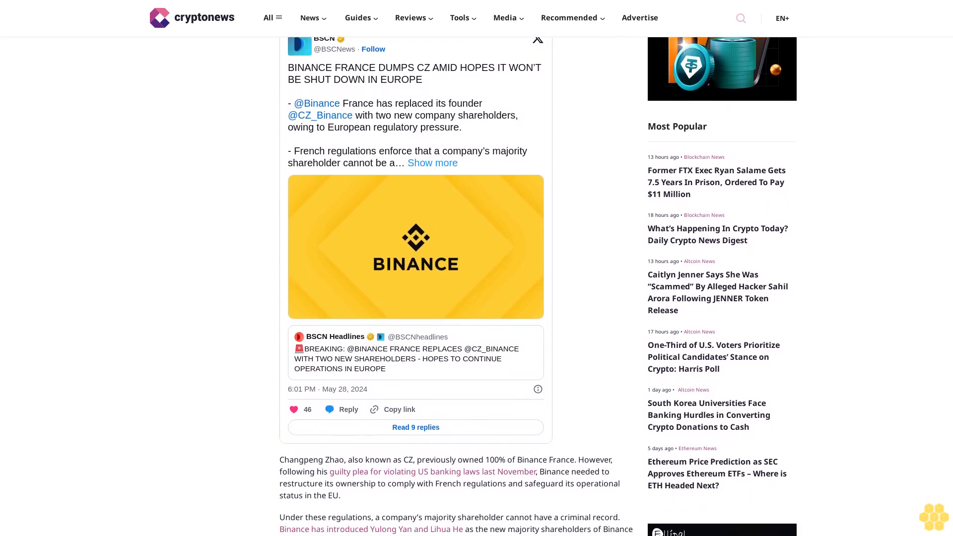
scroll(down, 3)
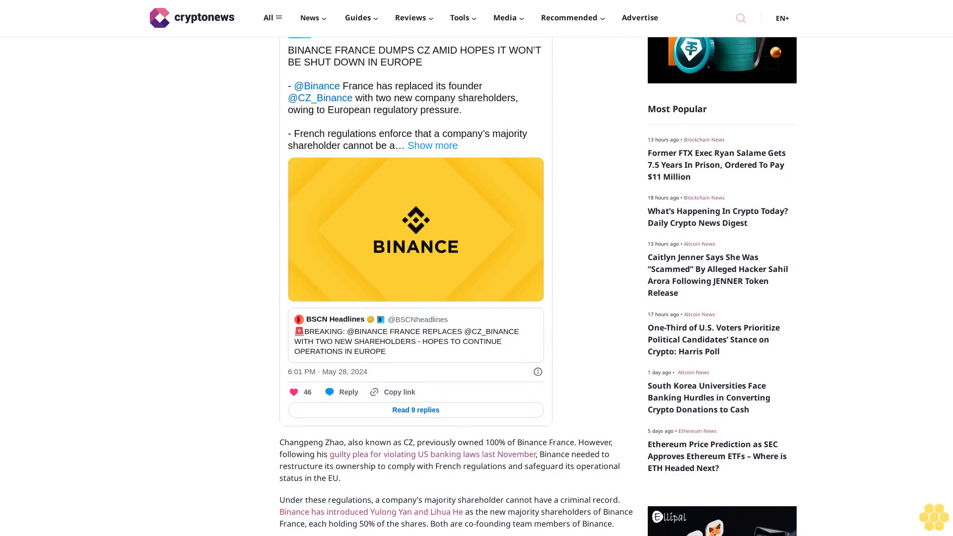
scroll(down, 3)
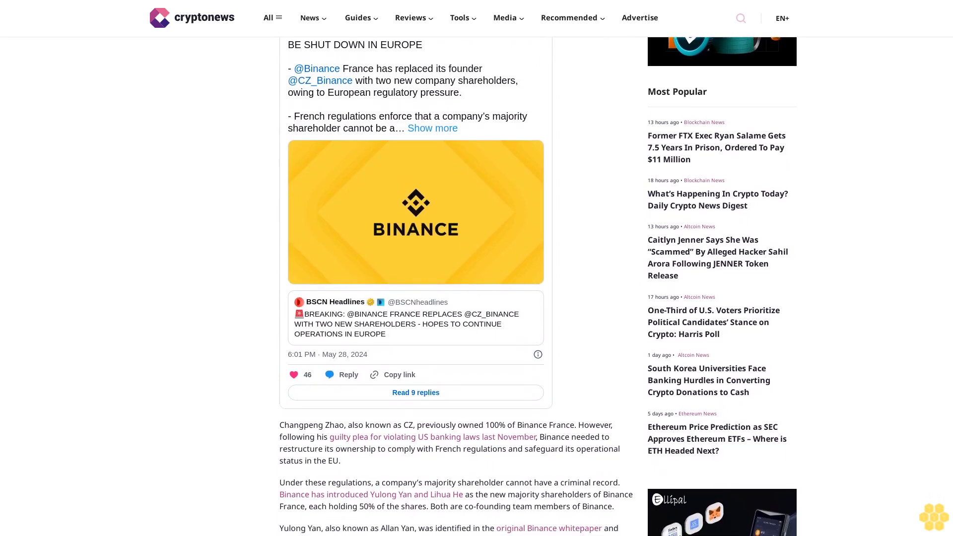
scroll(down, 3)
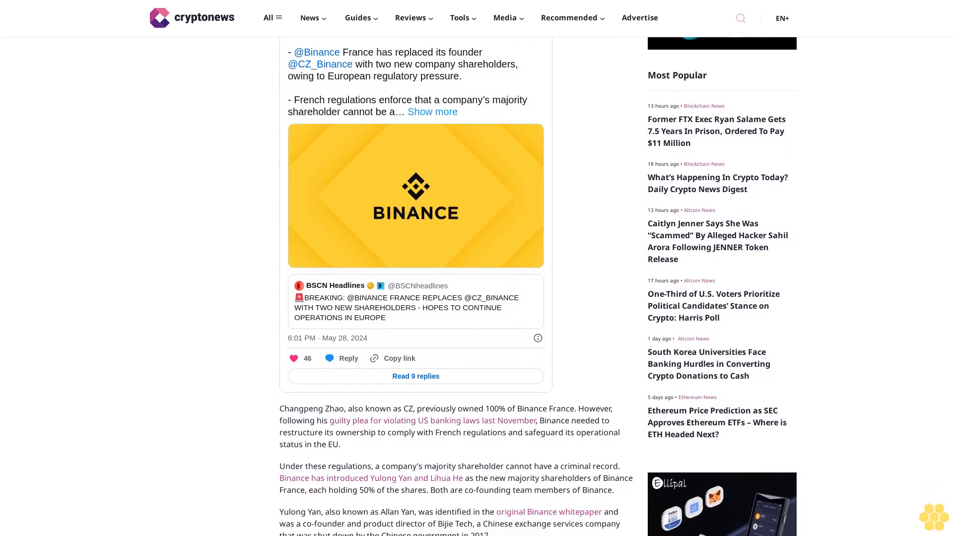
scroll(down, 3)
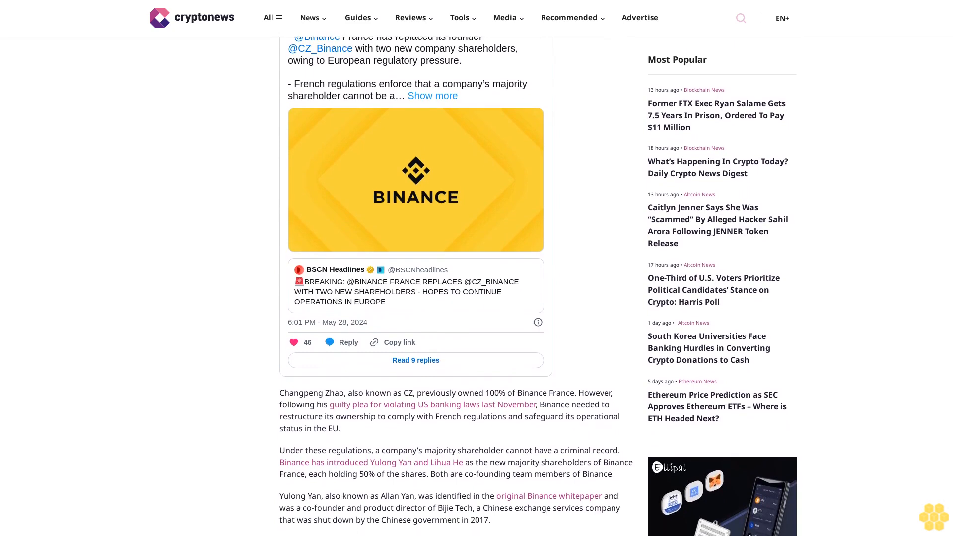
scroll(down, 3)
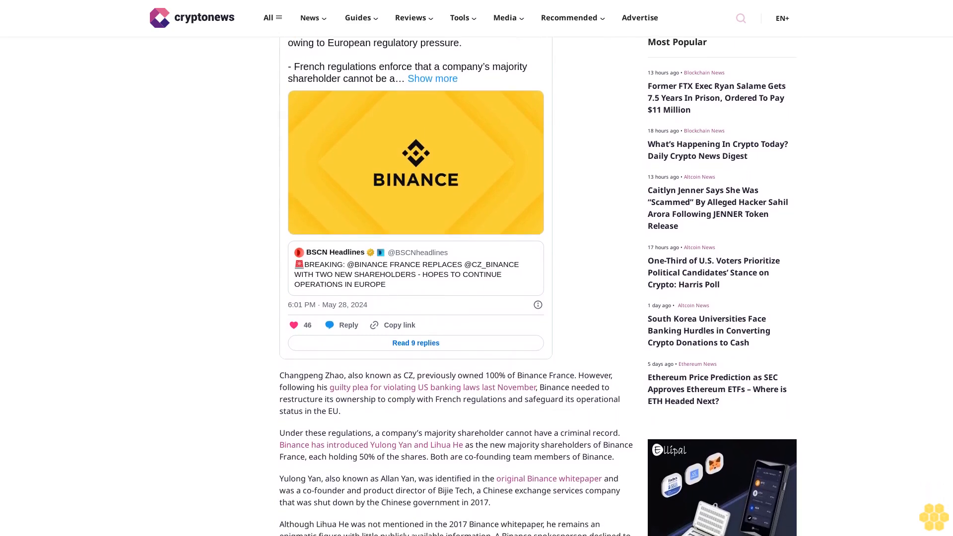
scroll(down, 3)
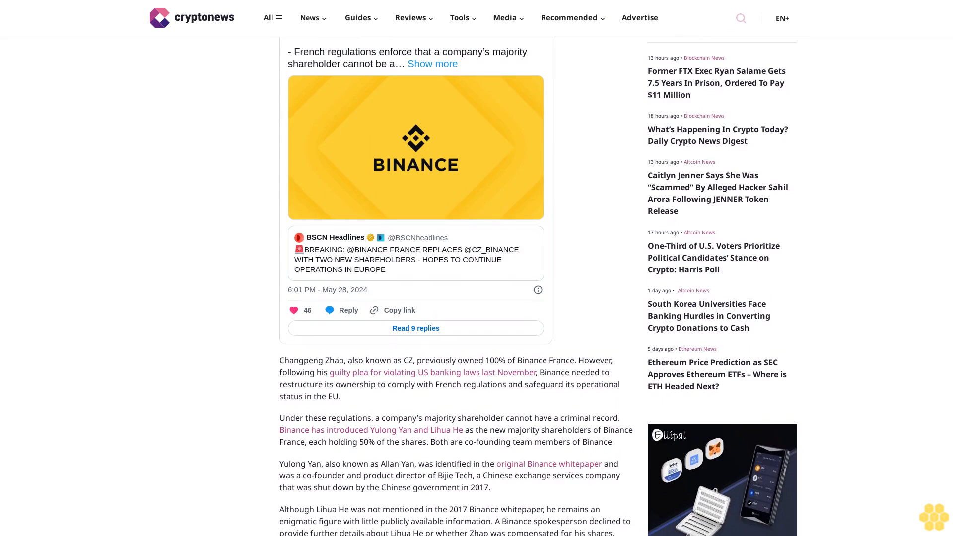
scroll(down, 3)
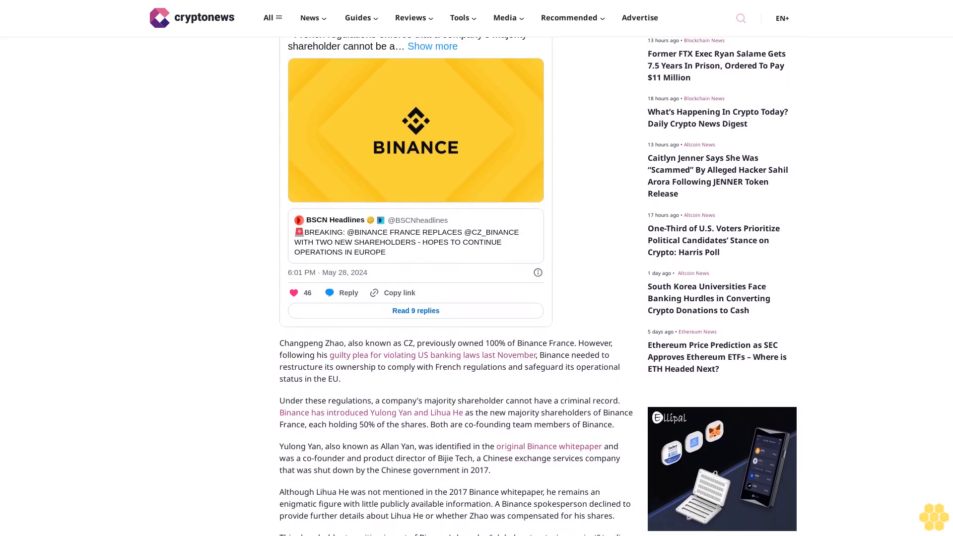
scroll(down, 3)
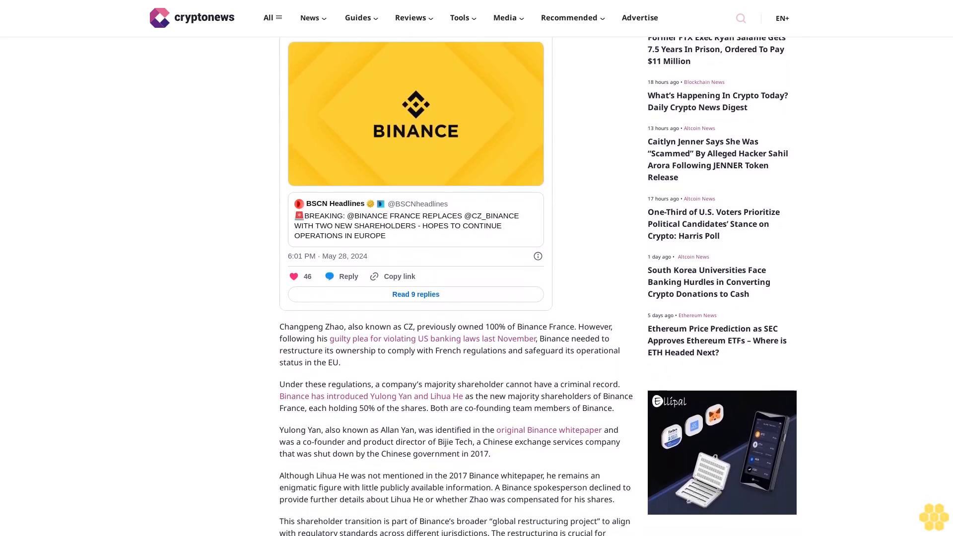
scroll(down, 3)
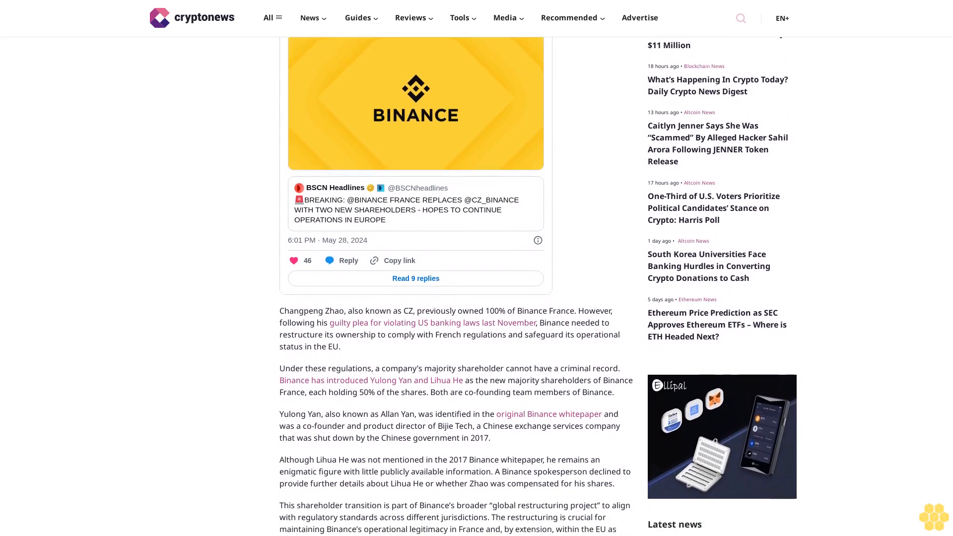
scroll(down, 3)
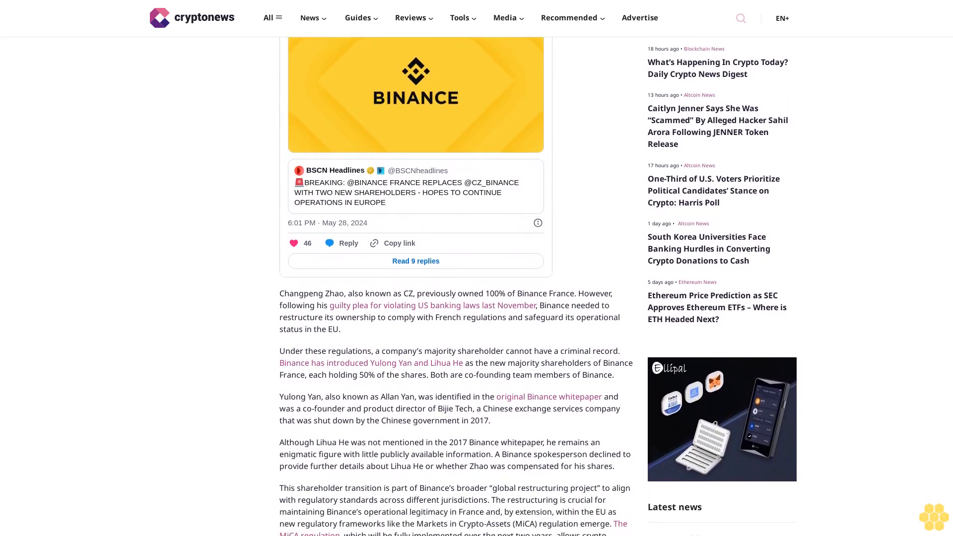
scroll(down, 3)
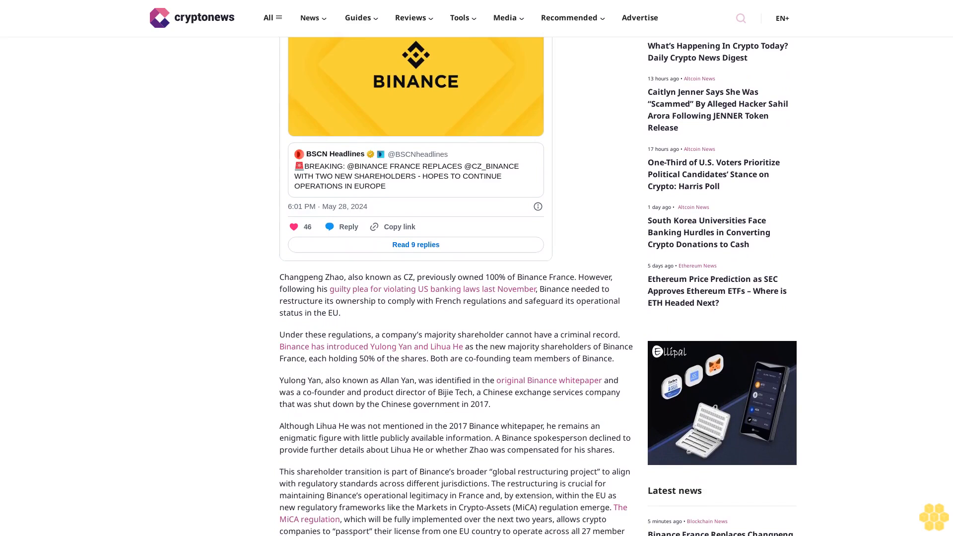
scroll(down, 3)
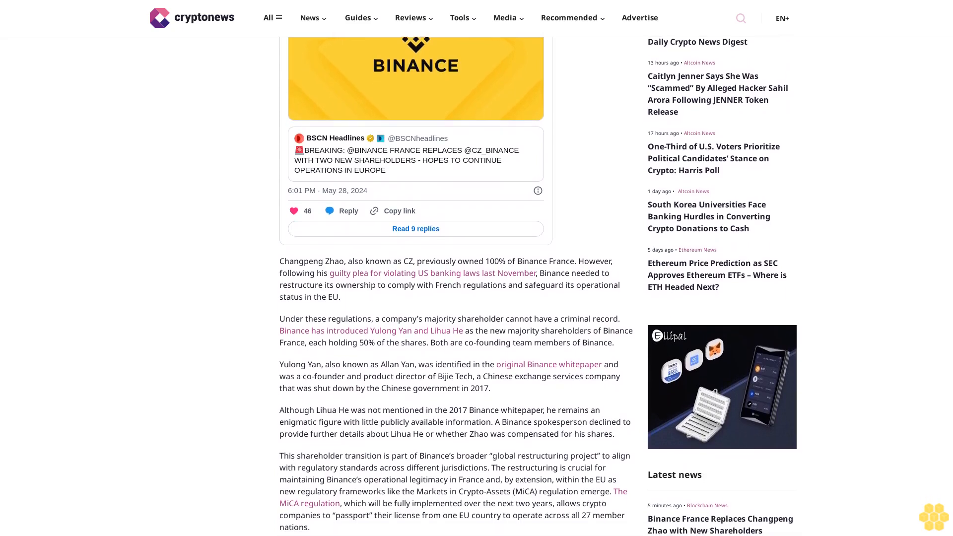
scroll(down, 3)
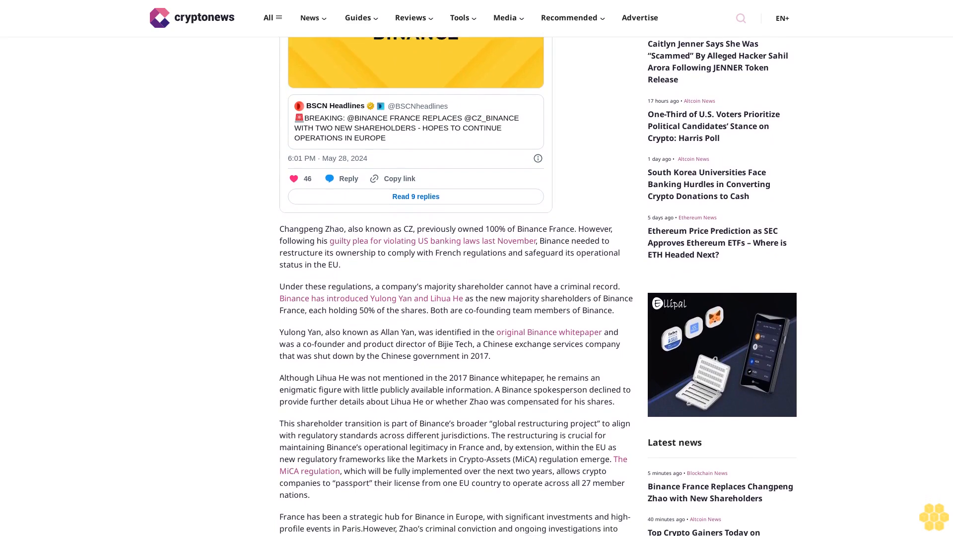
scroll(down, 3)
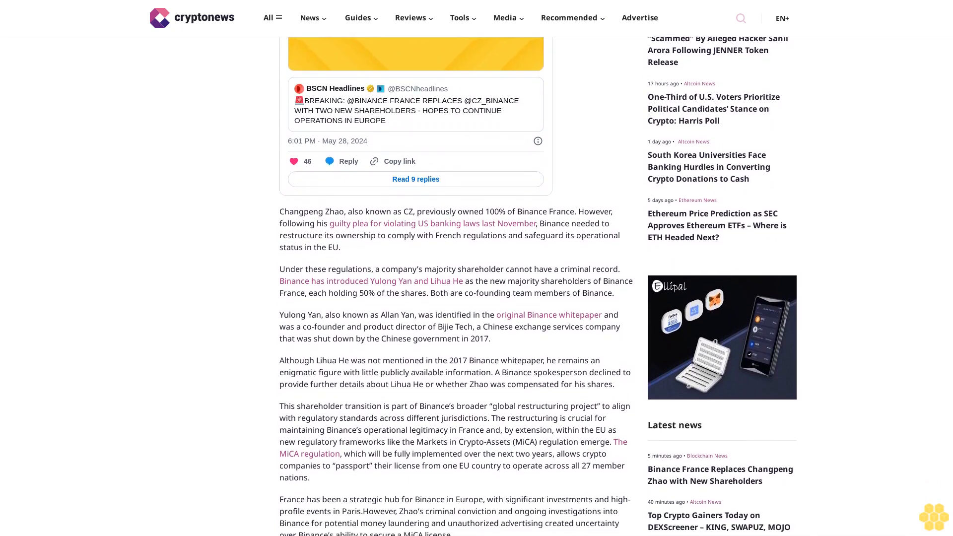
scroll(down, 3)
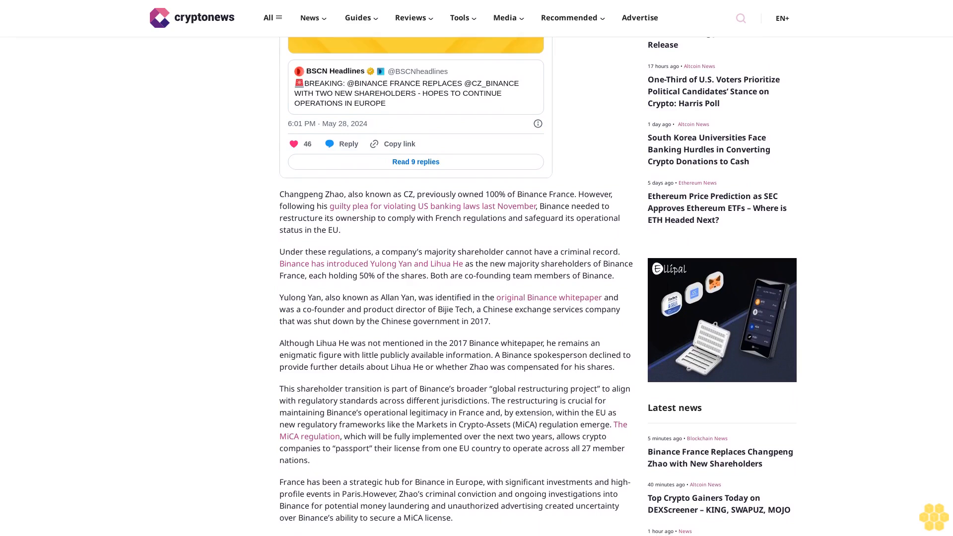
scroll(down, 3)
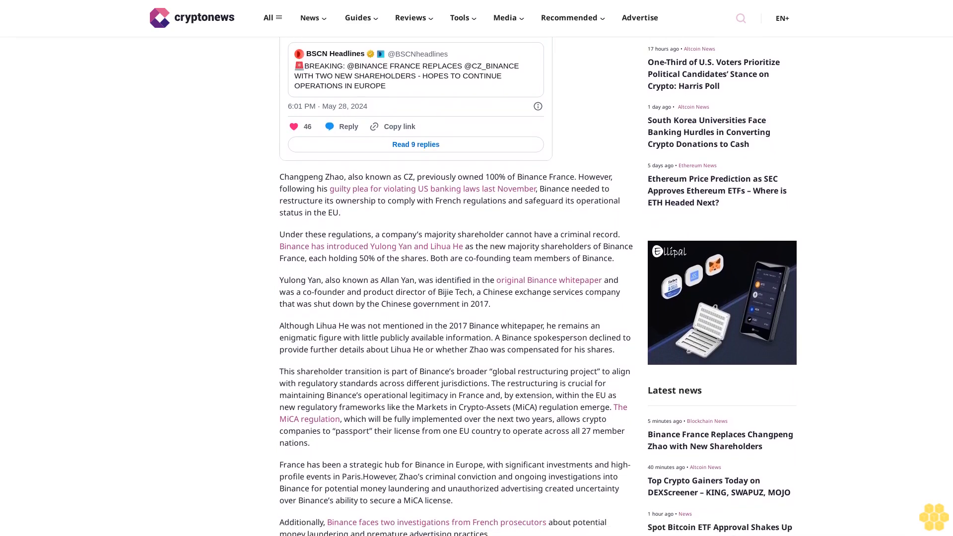
scroll(down, 3)
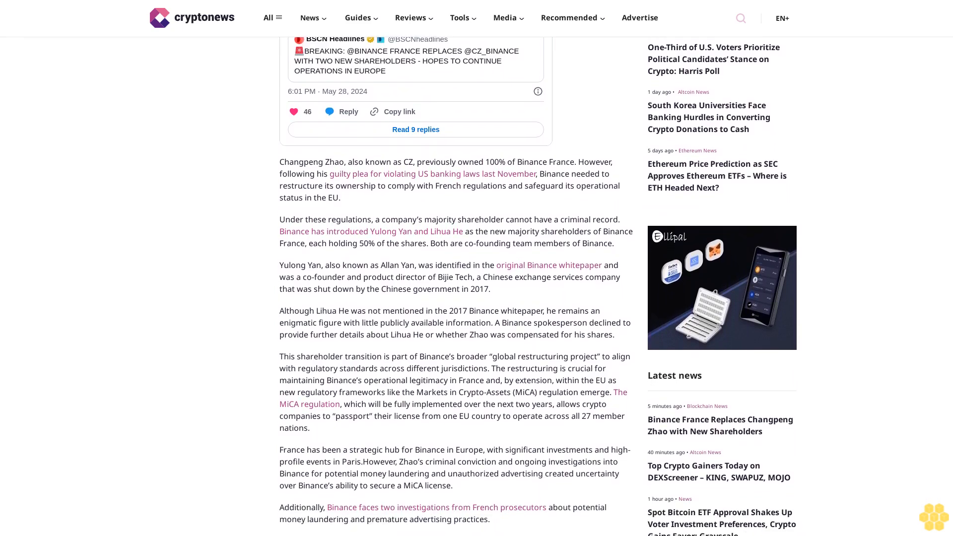
scroll(down, 3)
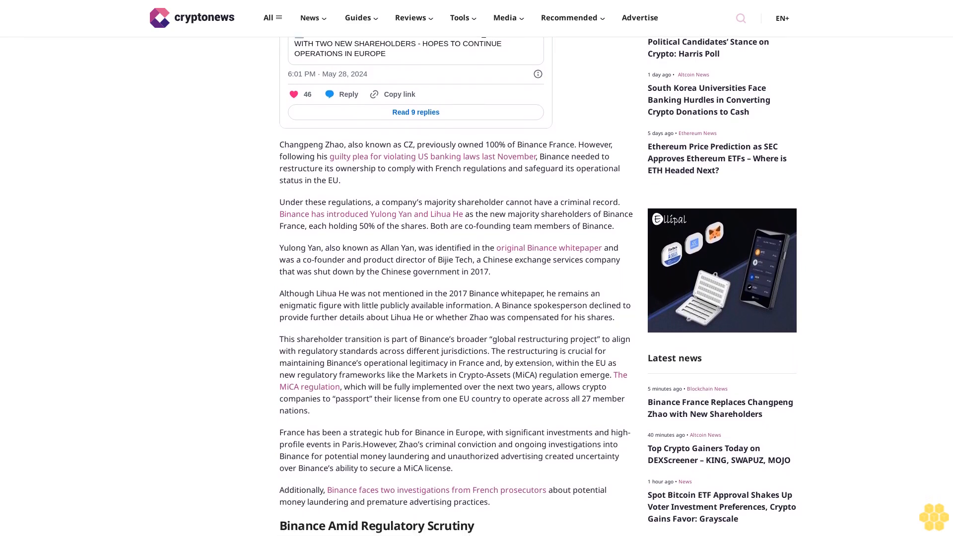
scroll(down, 3)
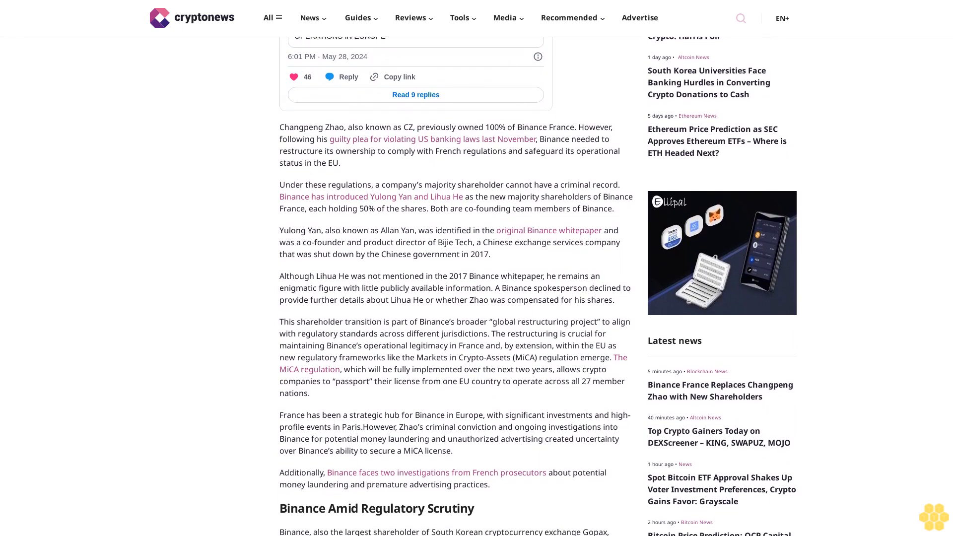
scroll(down, 3)
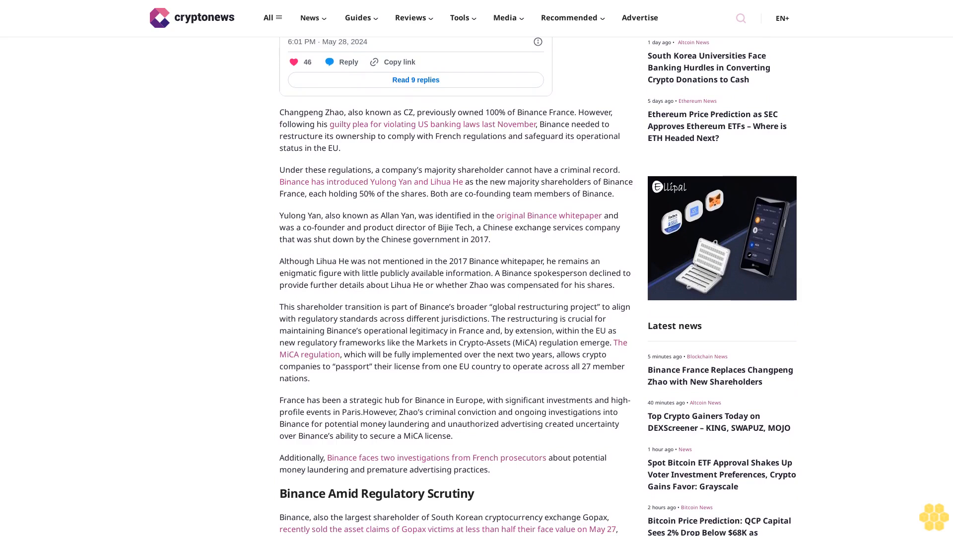
scroll(down, 3)
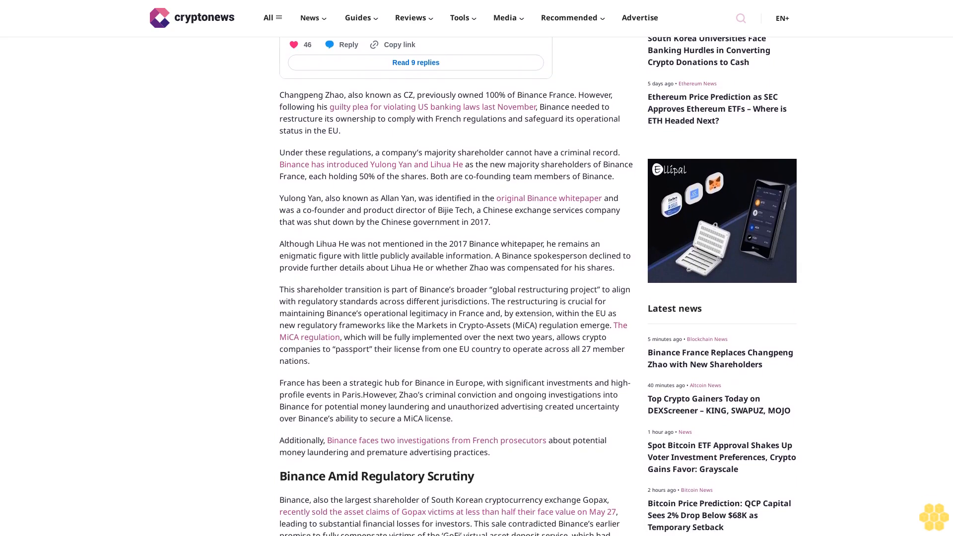
scroll(down, 3)
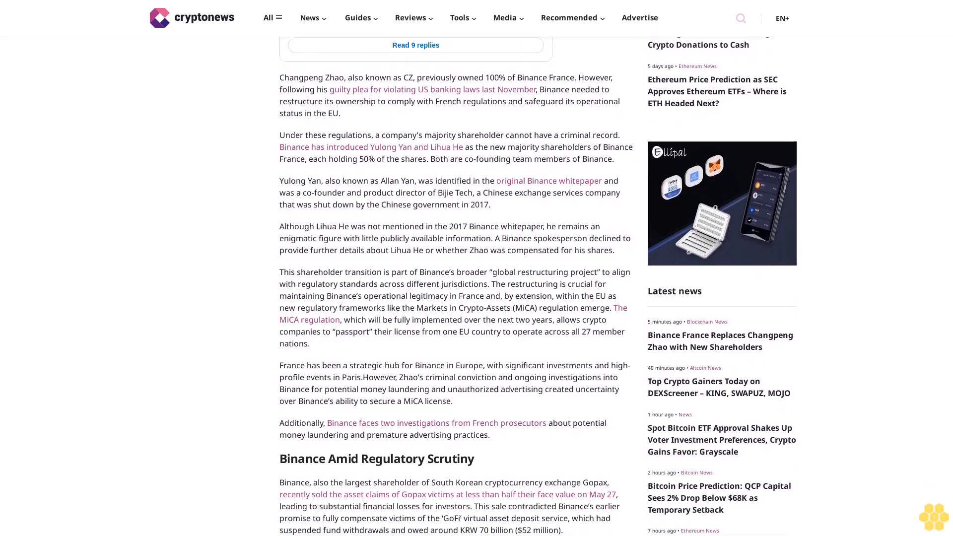
scroll(down, 3)
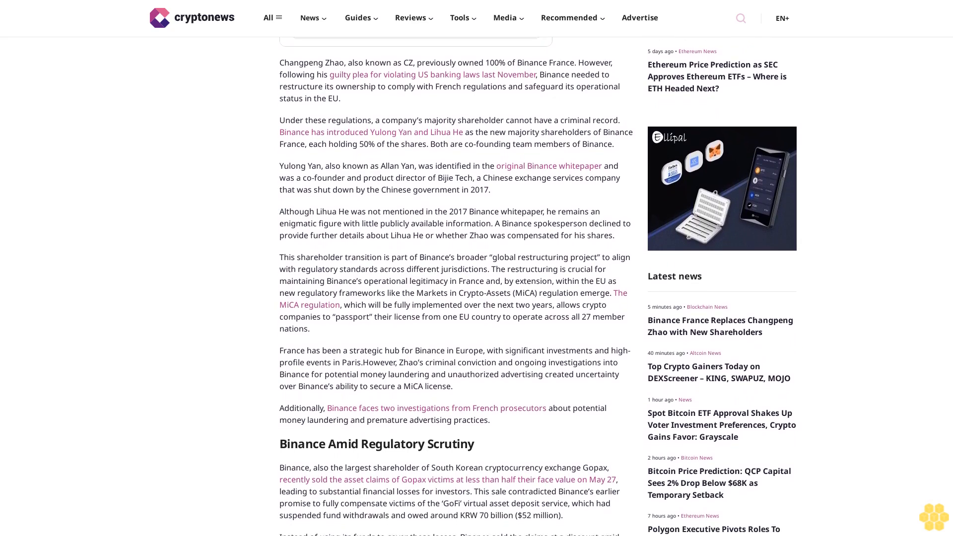
scroll(down, 3)
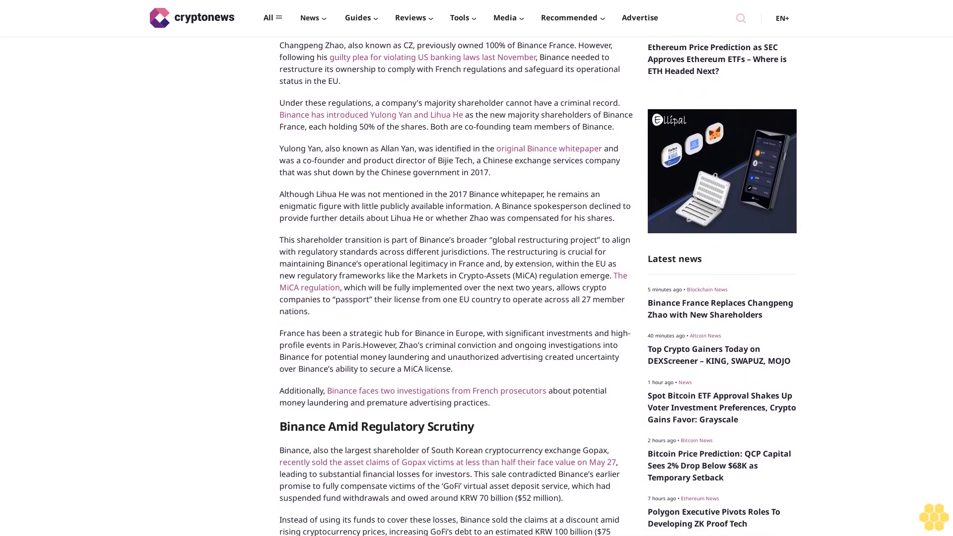
scroll(down, 3)
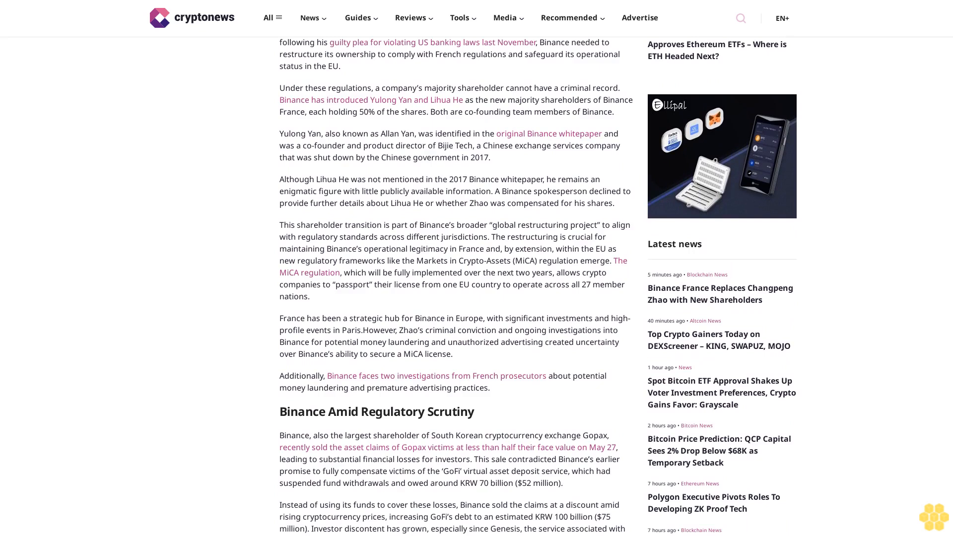
scroll(down, 3)
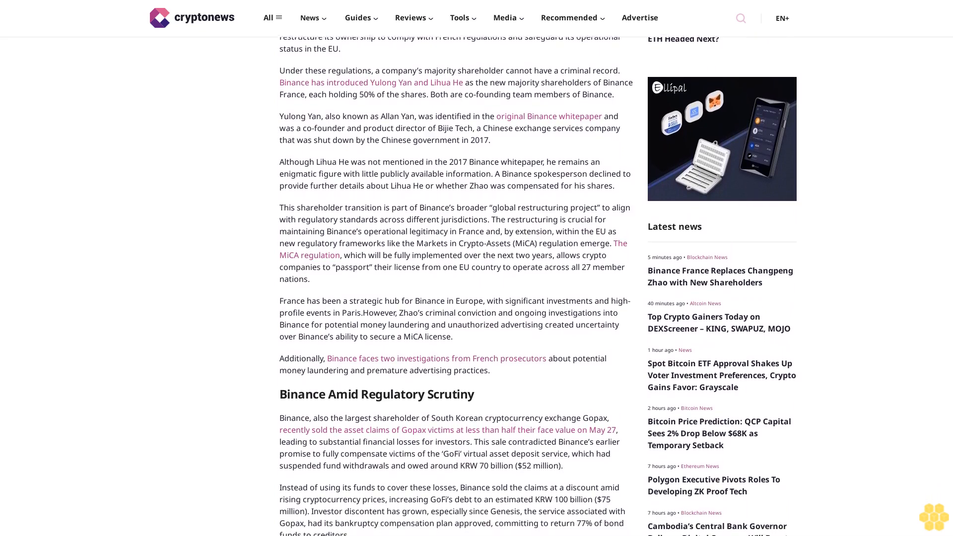
scroll(down, 3)
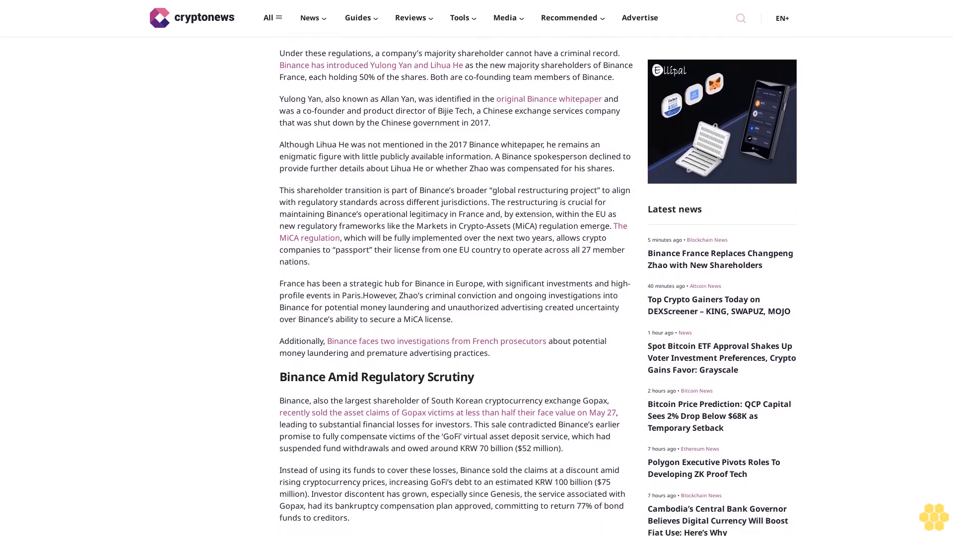
scroll(down, 3)
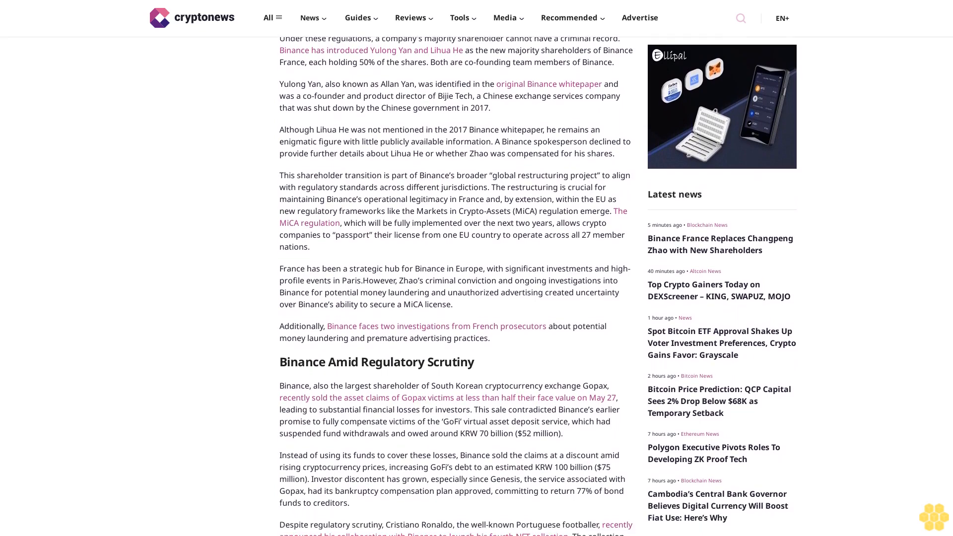
scroll(down, 3)
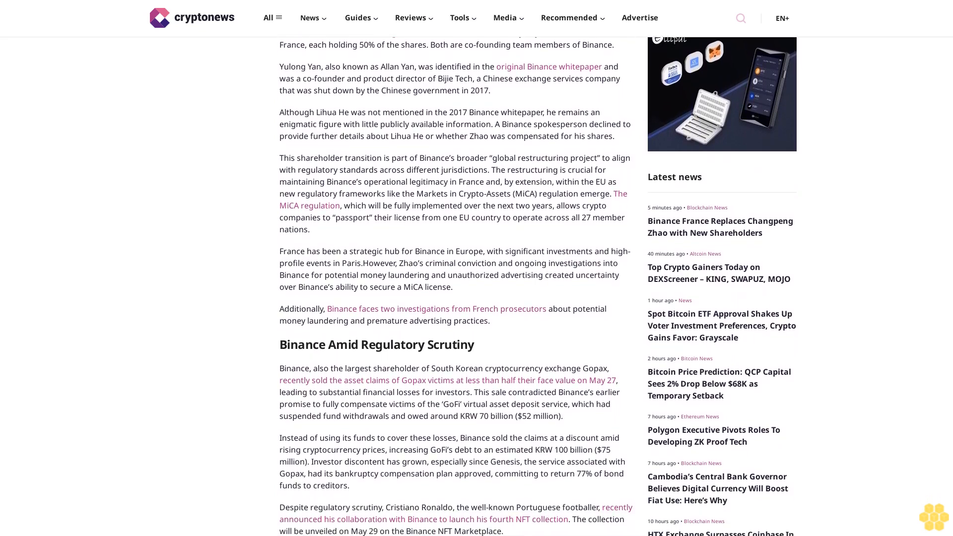
scroll(down, 3)
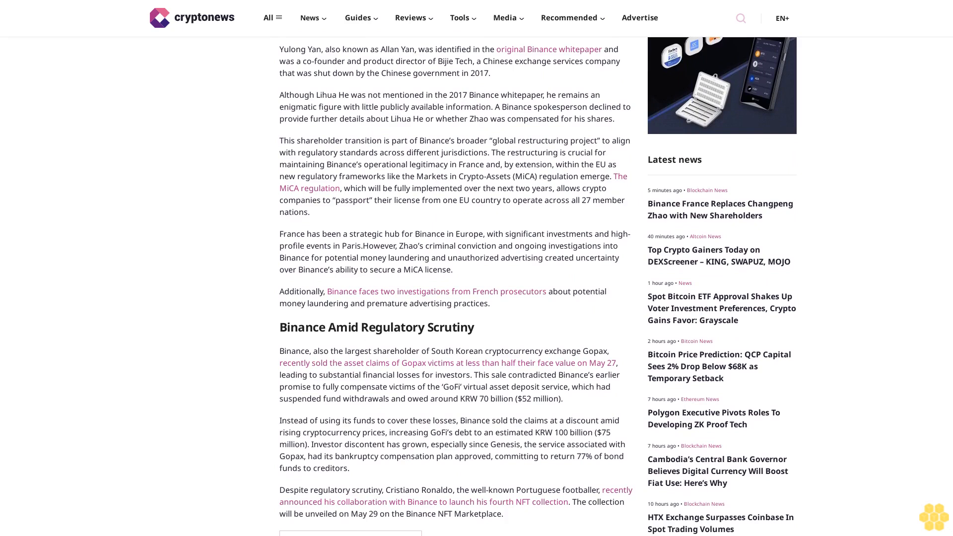
scroll(down, 3)
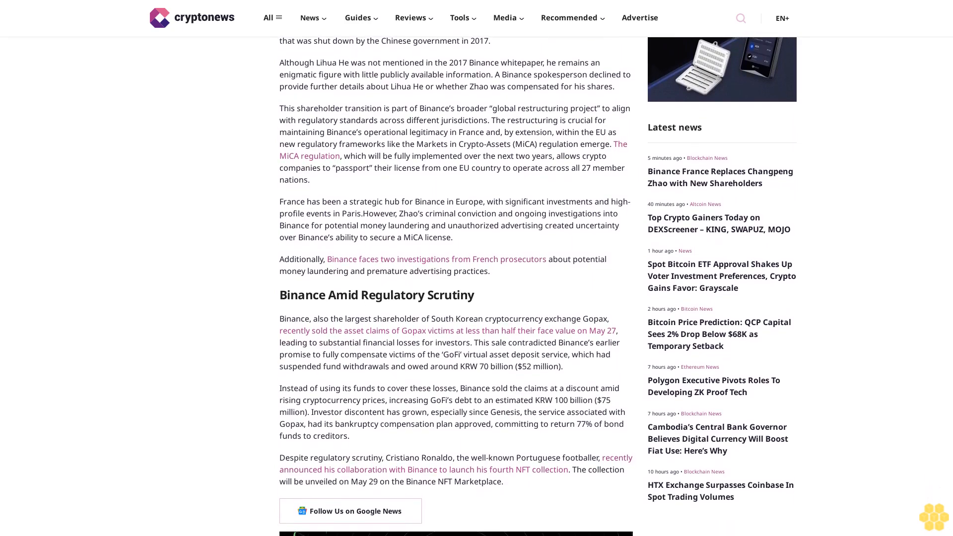
scroll(down, 3)
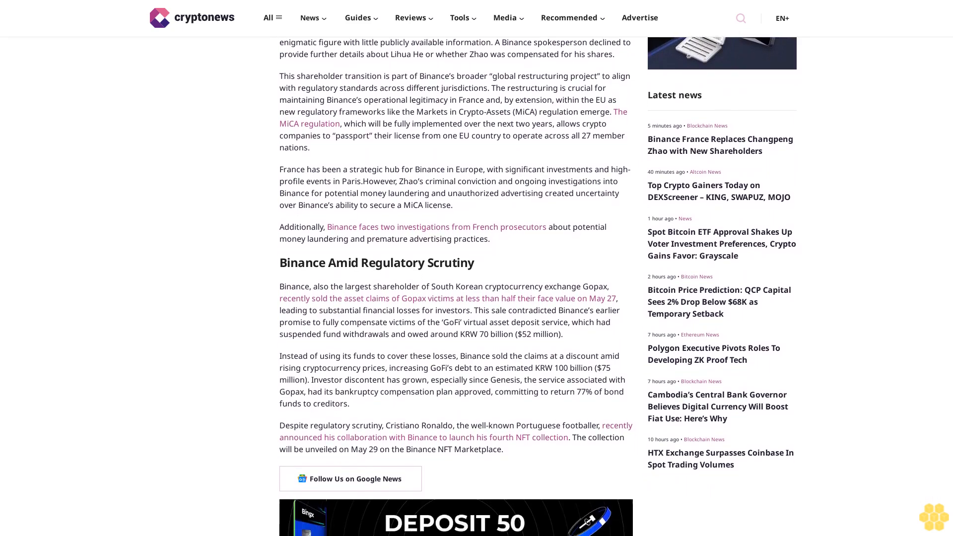
scroll(down, 3)
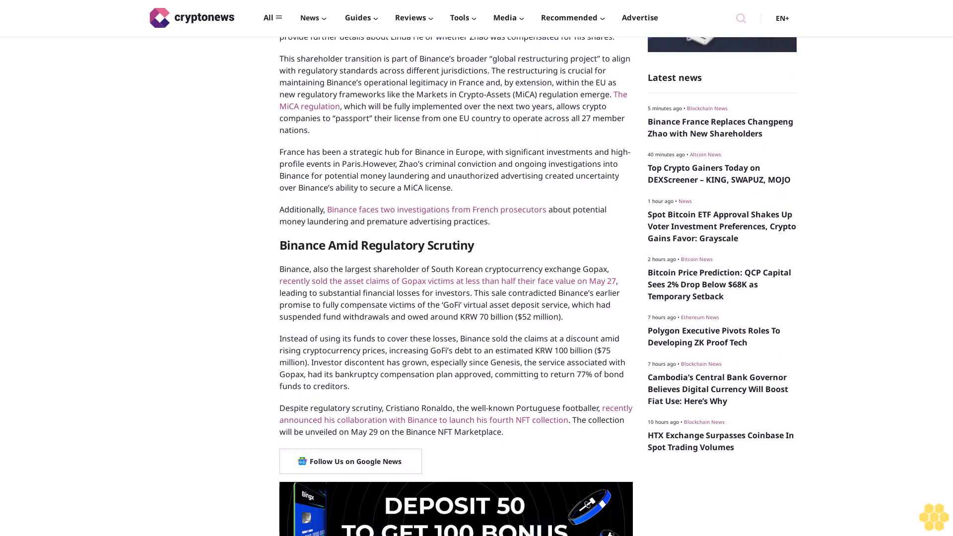
scroll(down, 3)
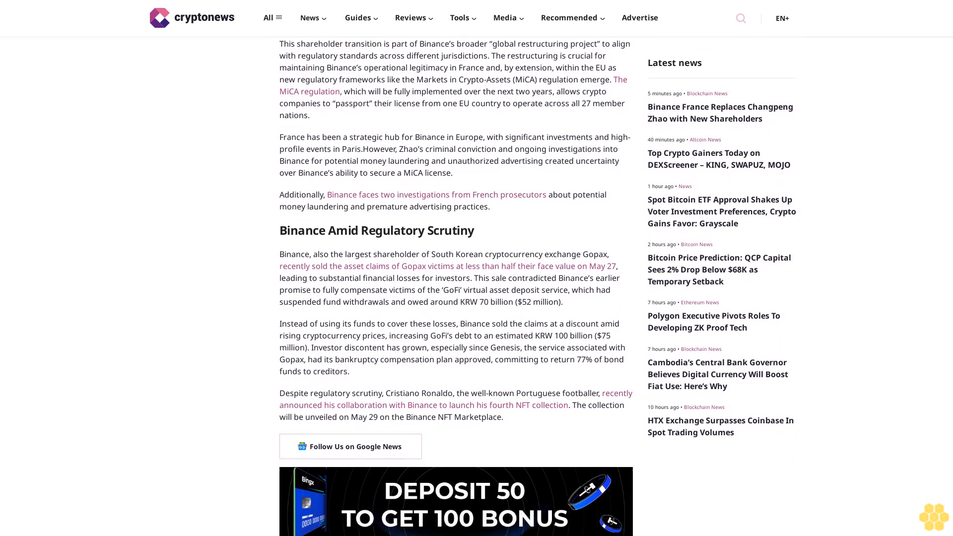
scroll(down, 3)
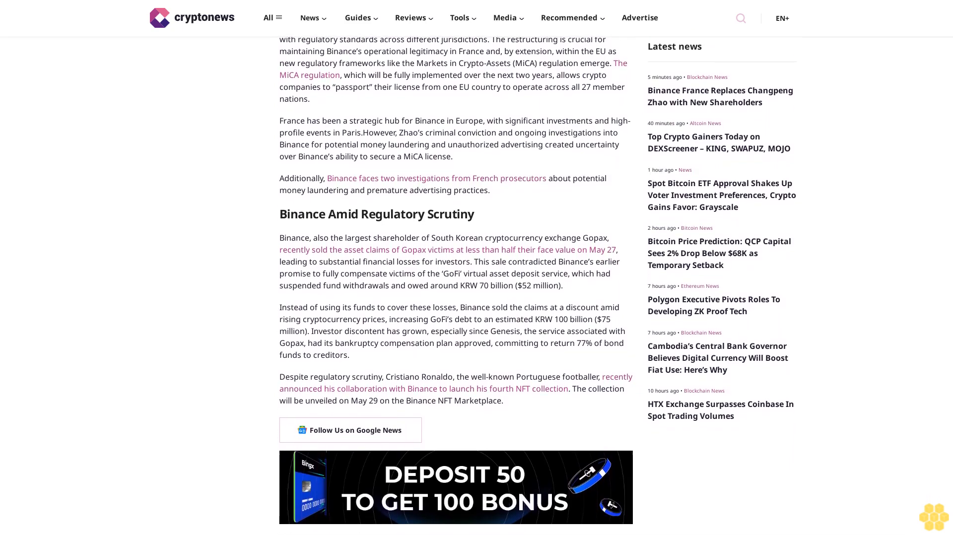